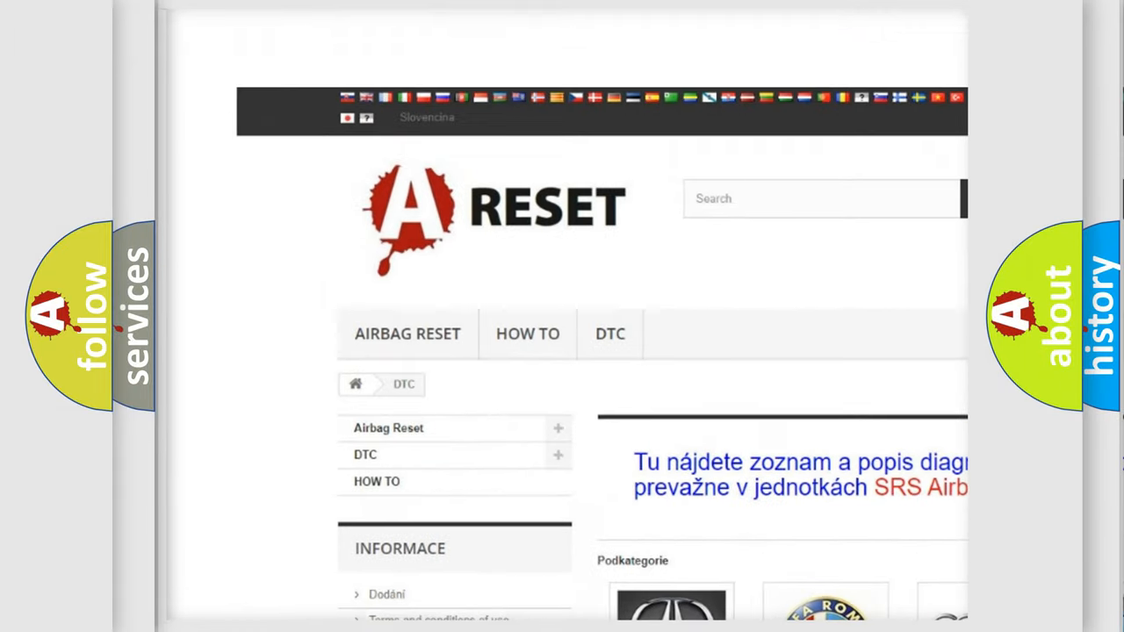
Open the FIAT DTC tile and scroll through the grid of Fiat diagnostic code links
scroll("down", 3)
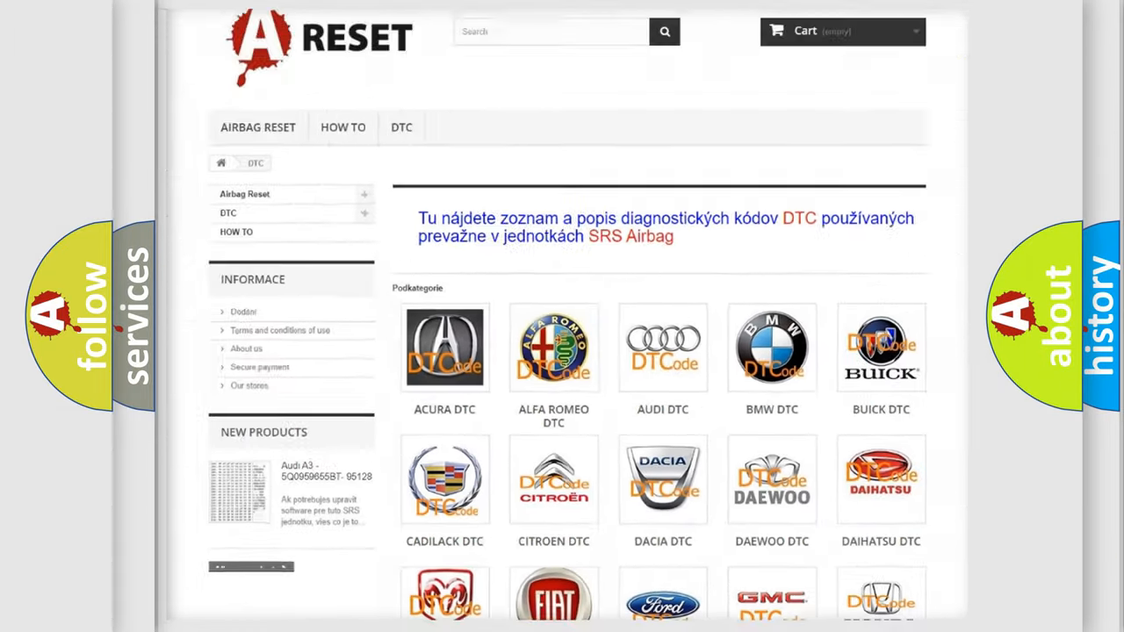
scroll("down", 3)
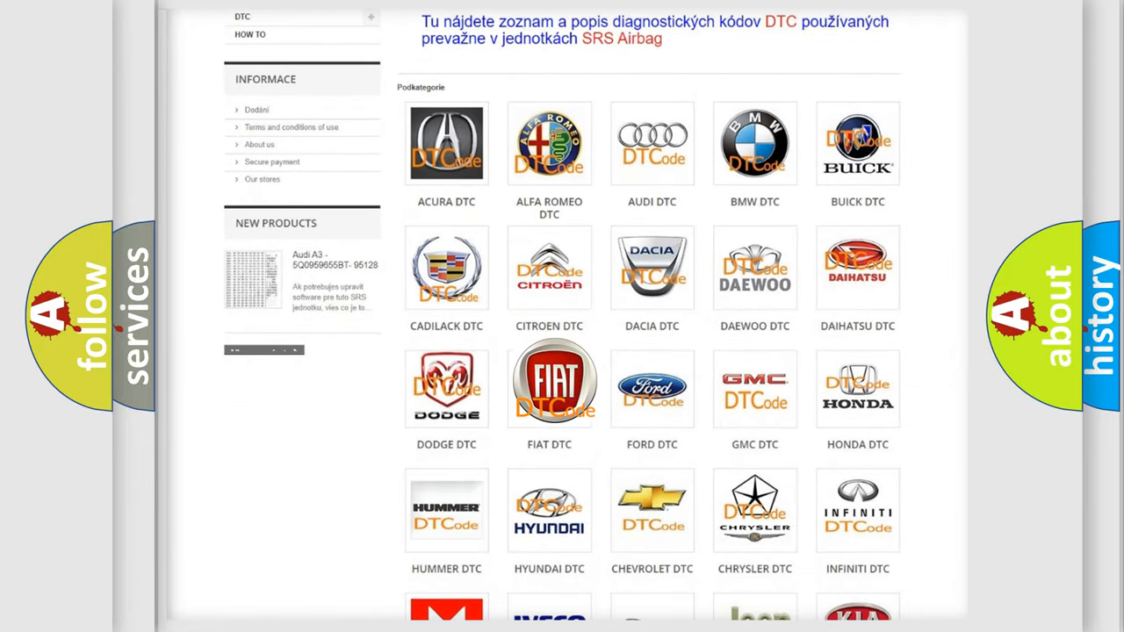
left_click(549, 386)
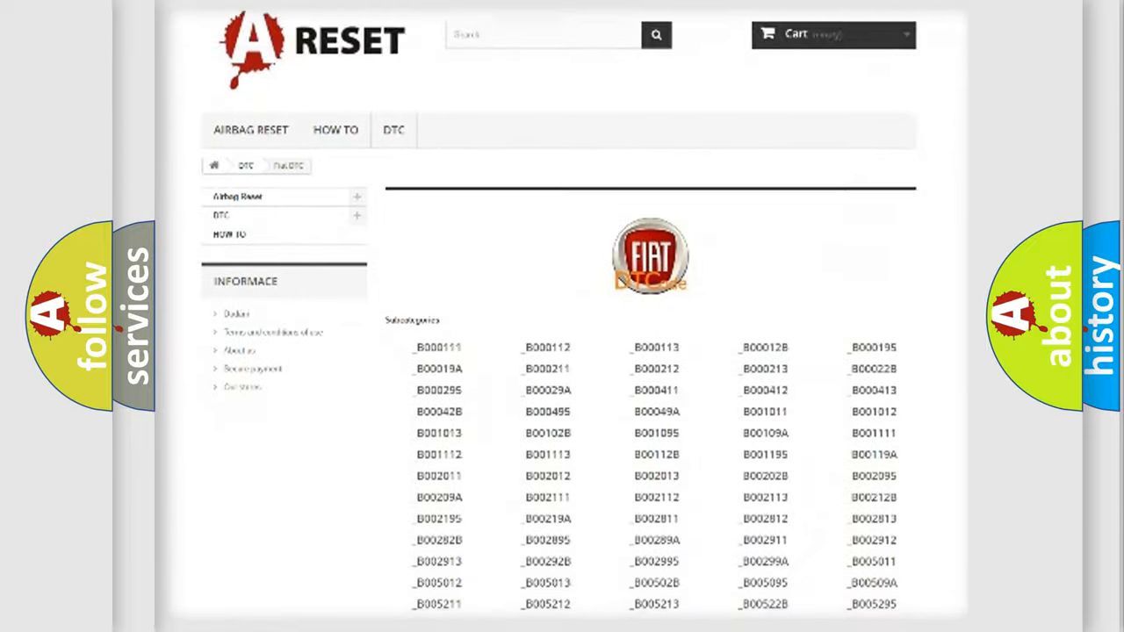
scroll("down", 3)
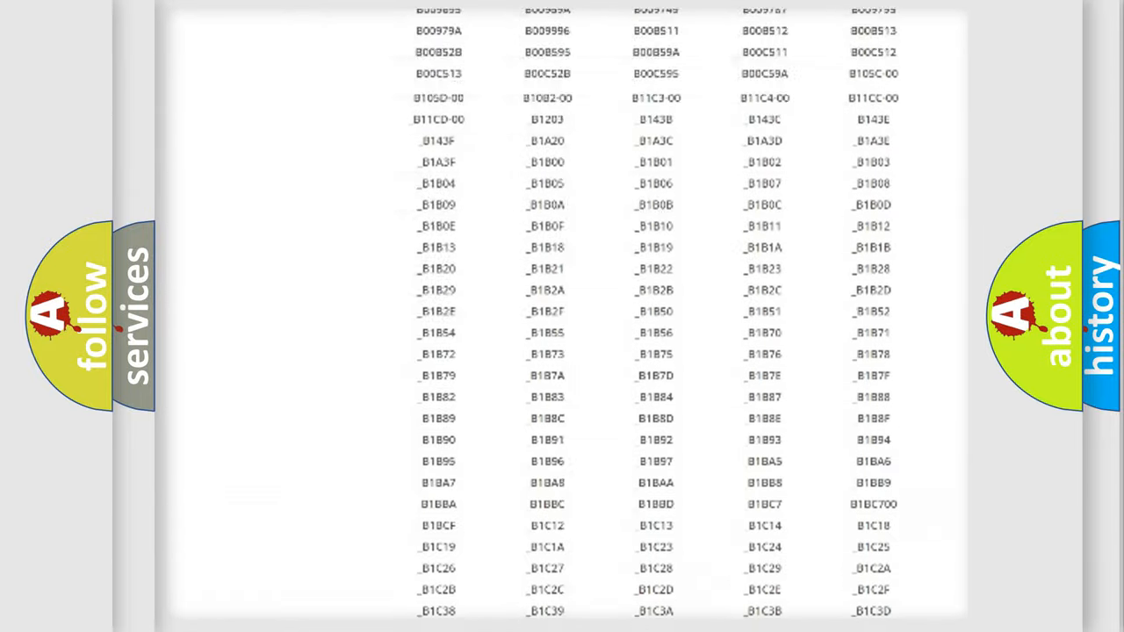